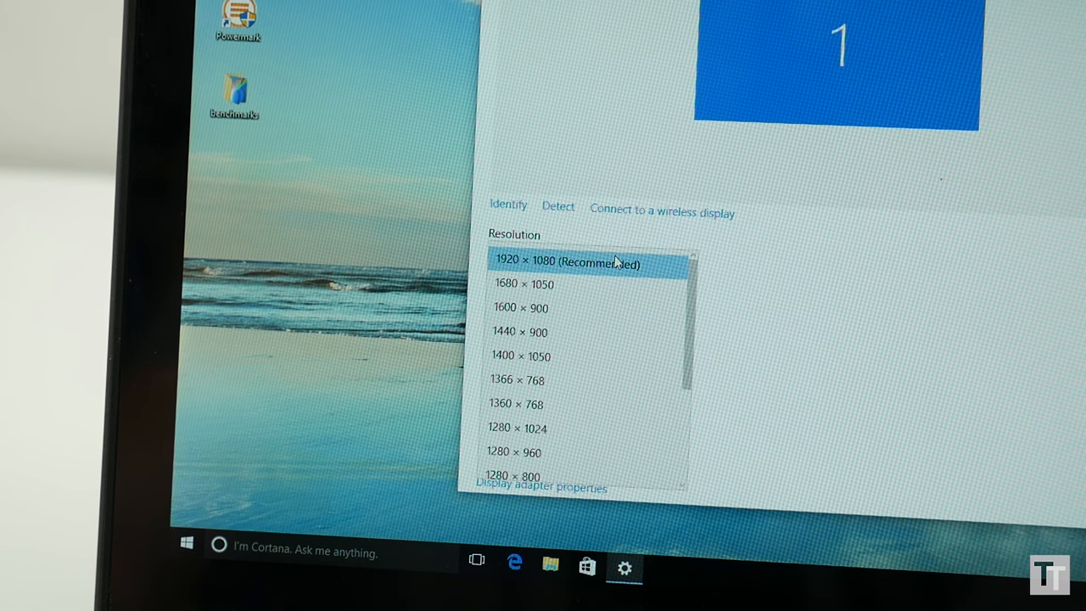
Pick 1920 × 1080 (Recommended) from the Display resolution dropdown
left_click(566, 262)
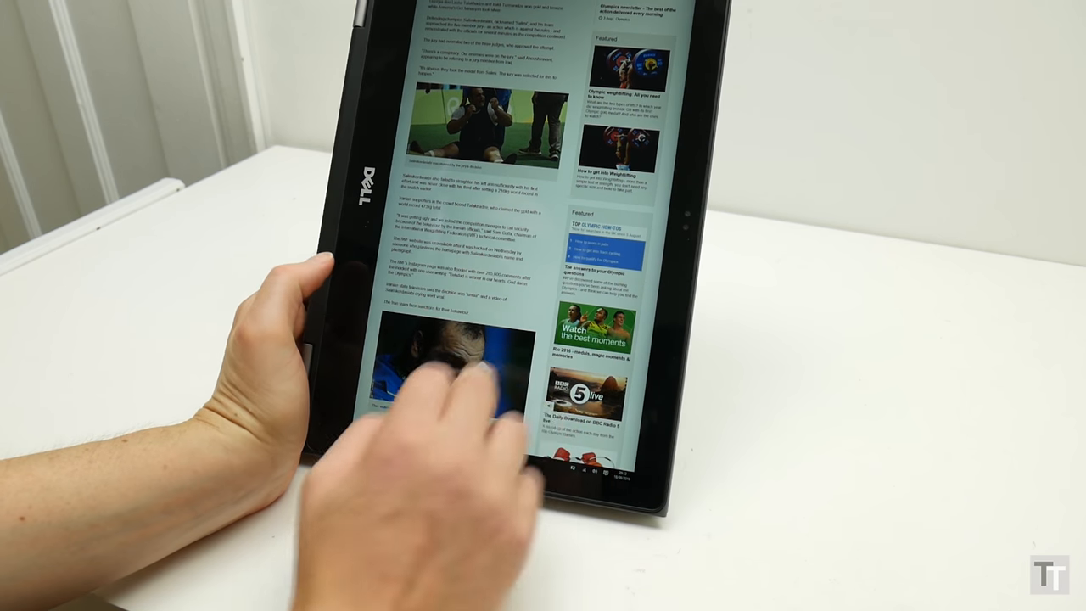
scroll("down", 3)
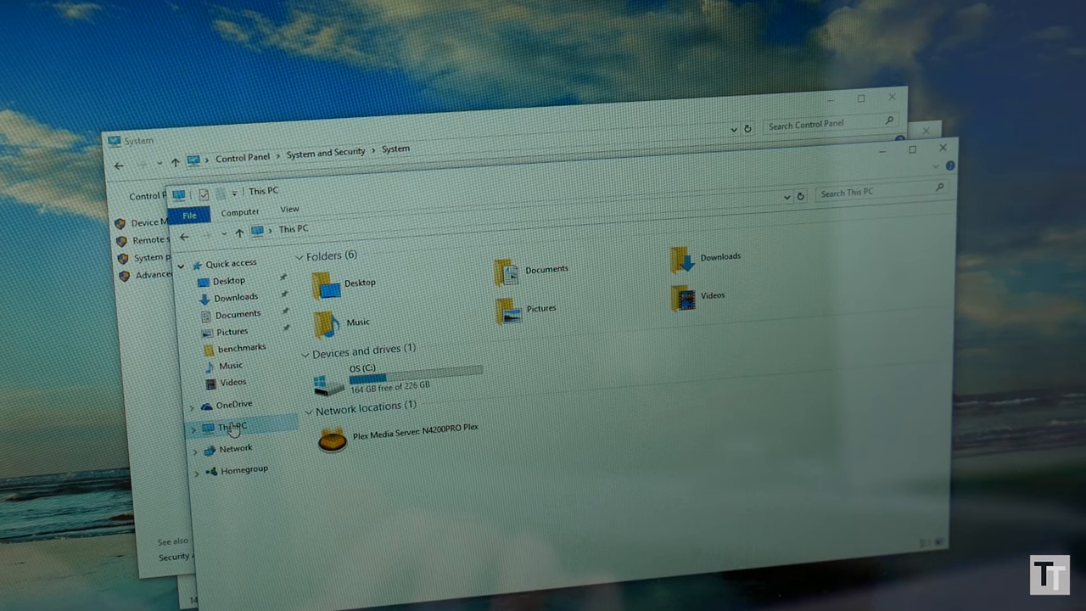
mouse_move(384, 388)
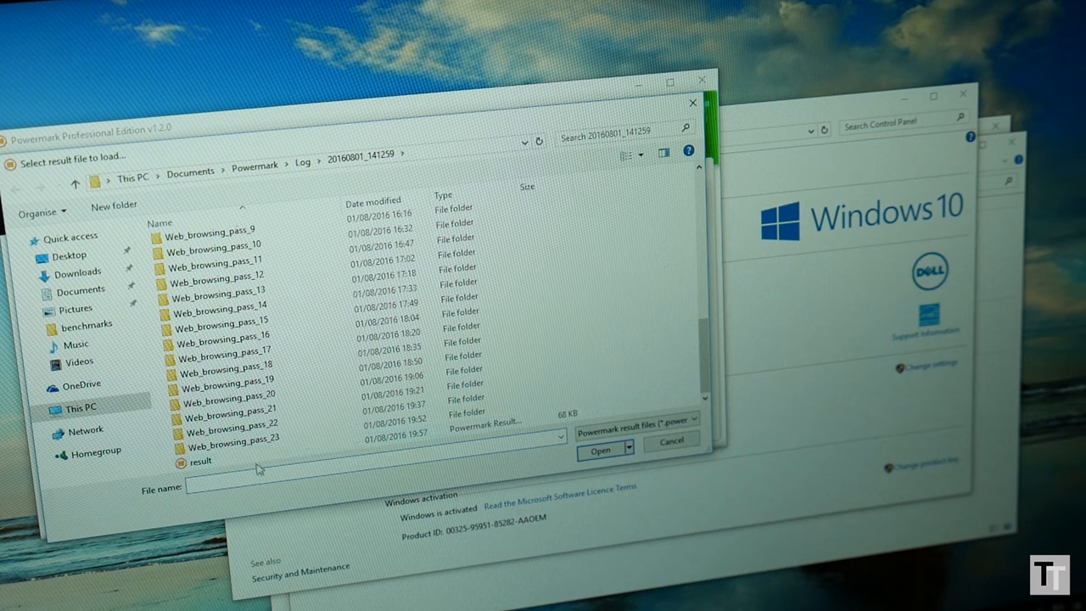
Load the saved Powermark result file and expand its per-workload breakdown under Details
left_click(600, 449)
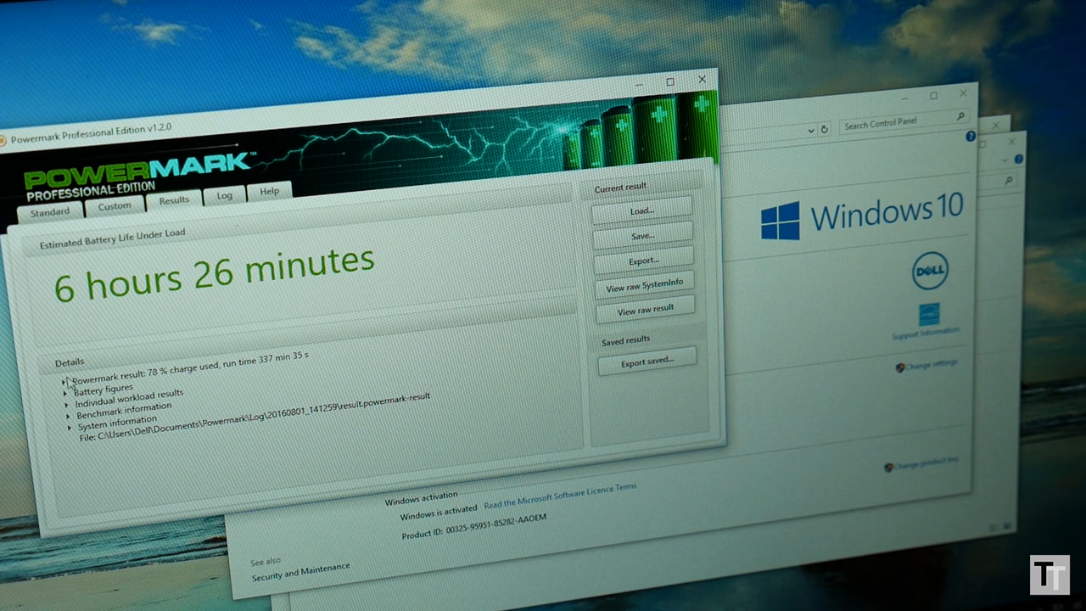
left_click(70, 379)
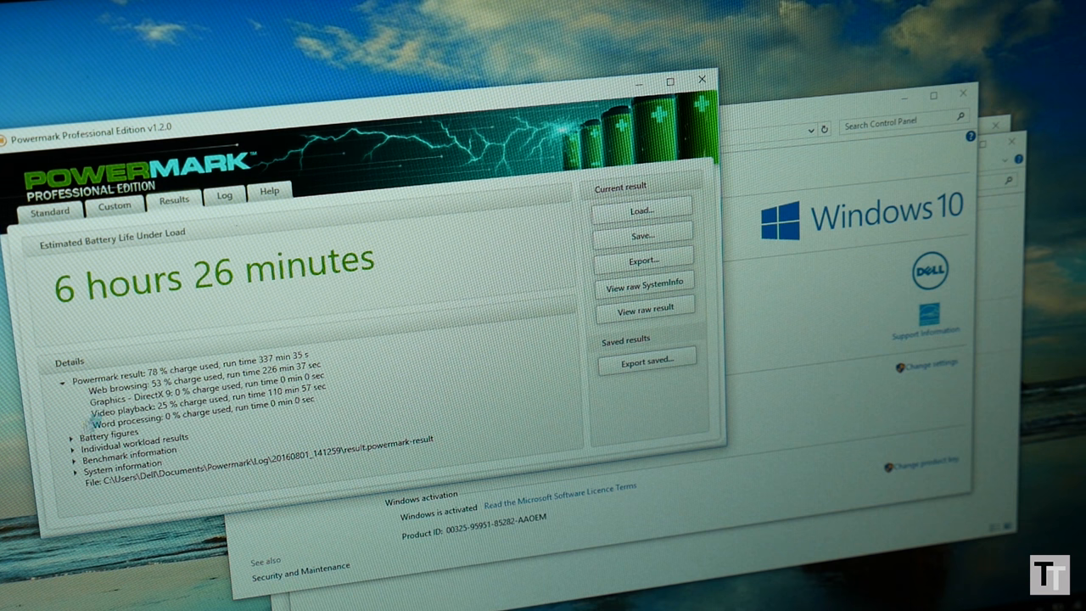
left_click(81, 432)
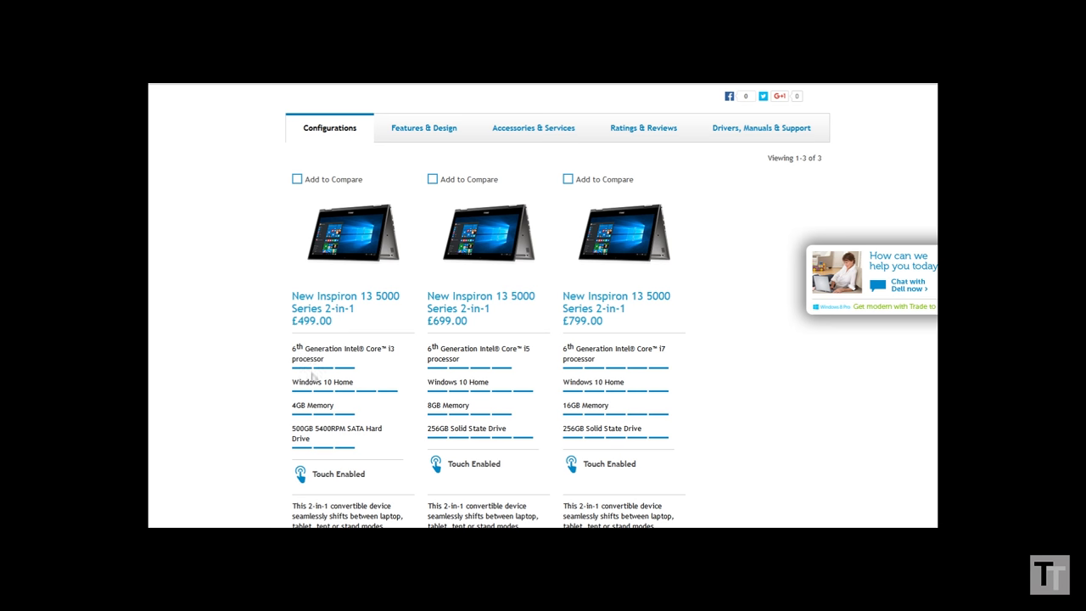
scroll("down", 3)
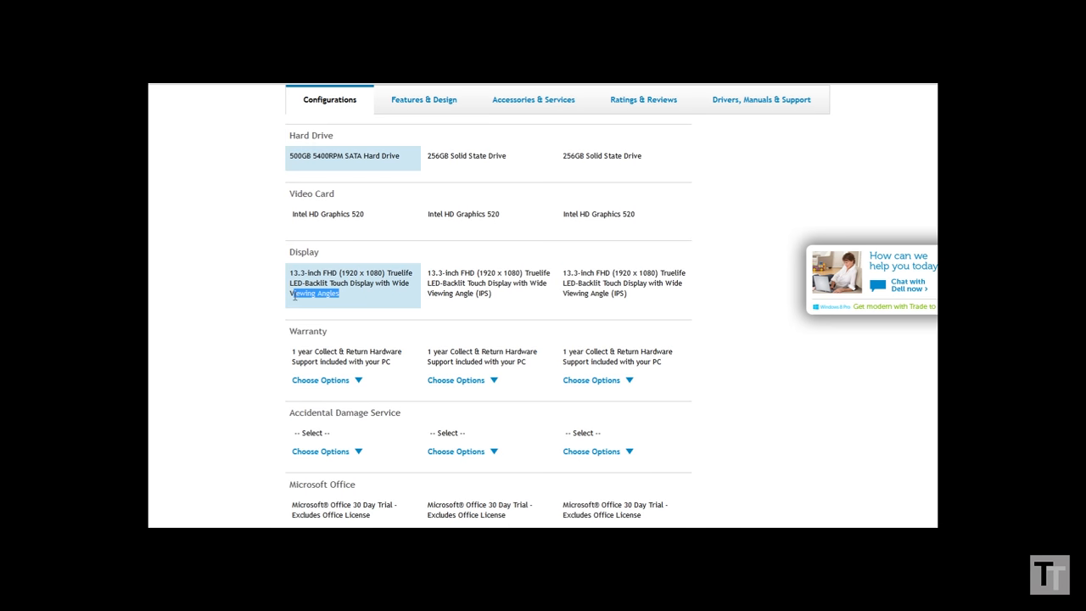
scroll("up", 3)
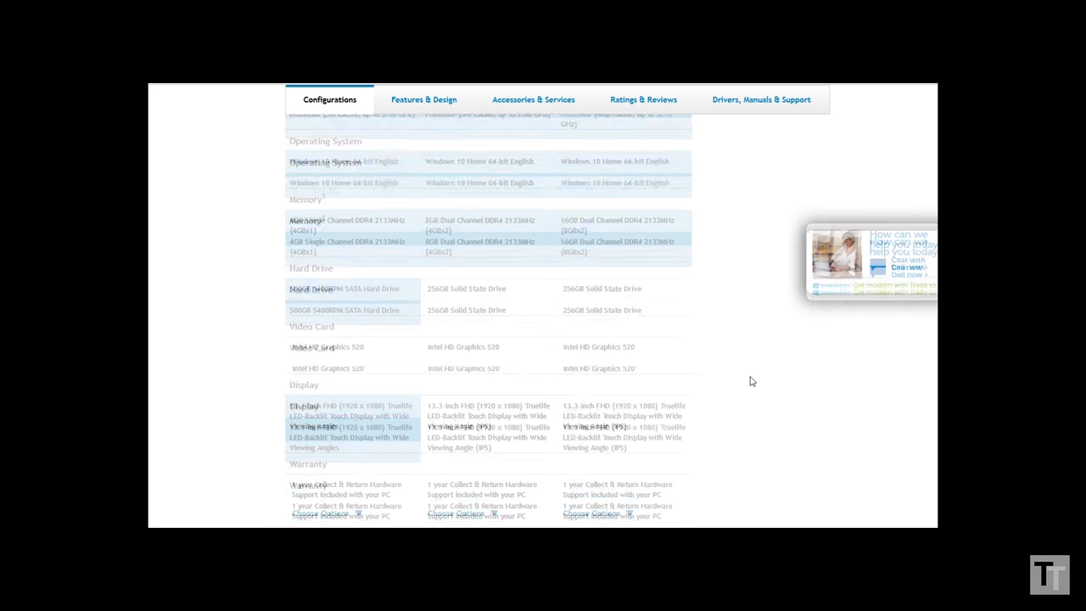